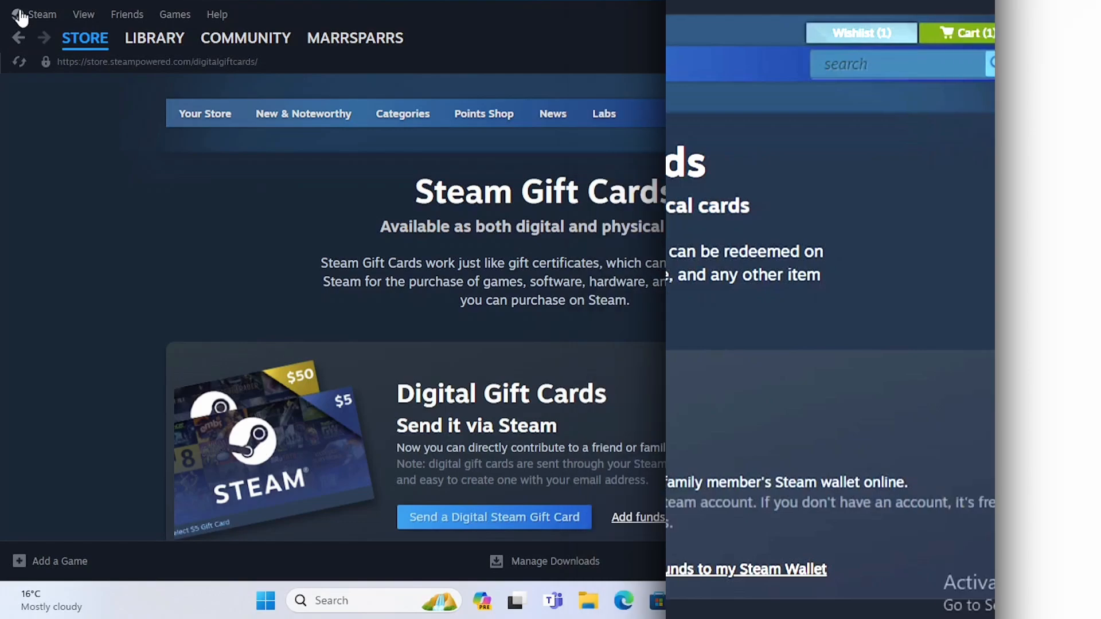
- Show the Library home, where War Thunder is the only game listed
{"action": "left_click", "coordinate": [41, 14]}
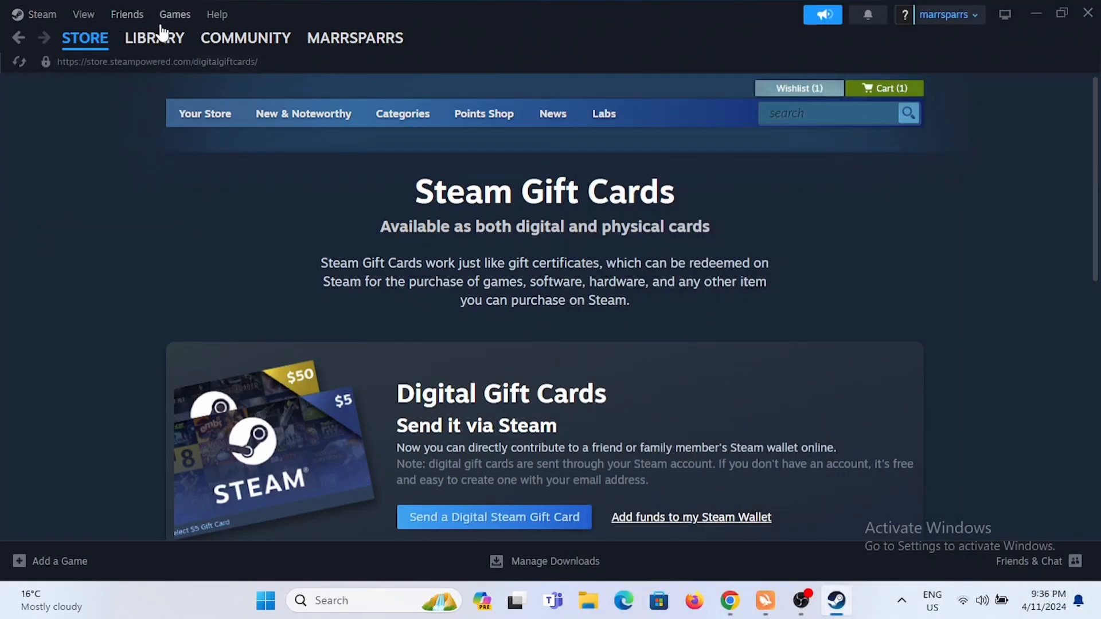
{"action": "left_click", "coordinate": [155, 37]}
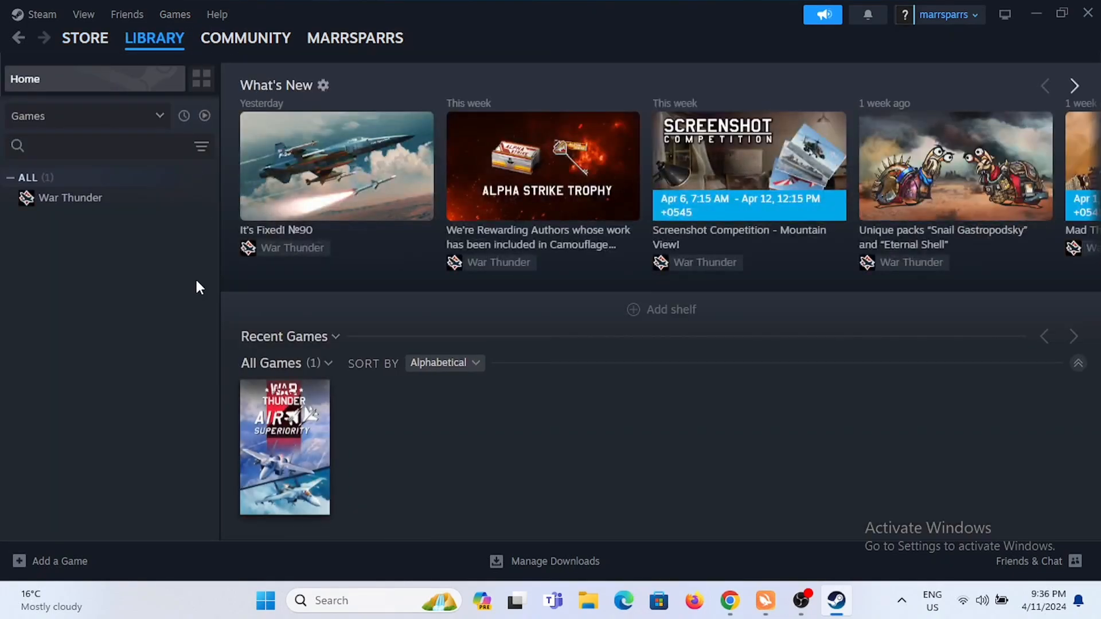
{"action": "mouse_move", "coordinate": [476, 273]}
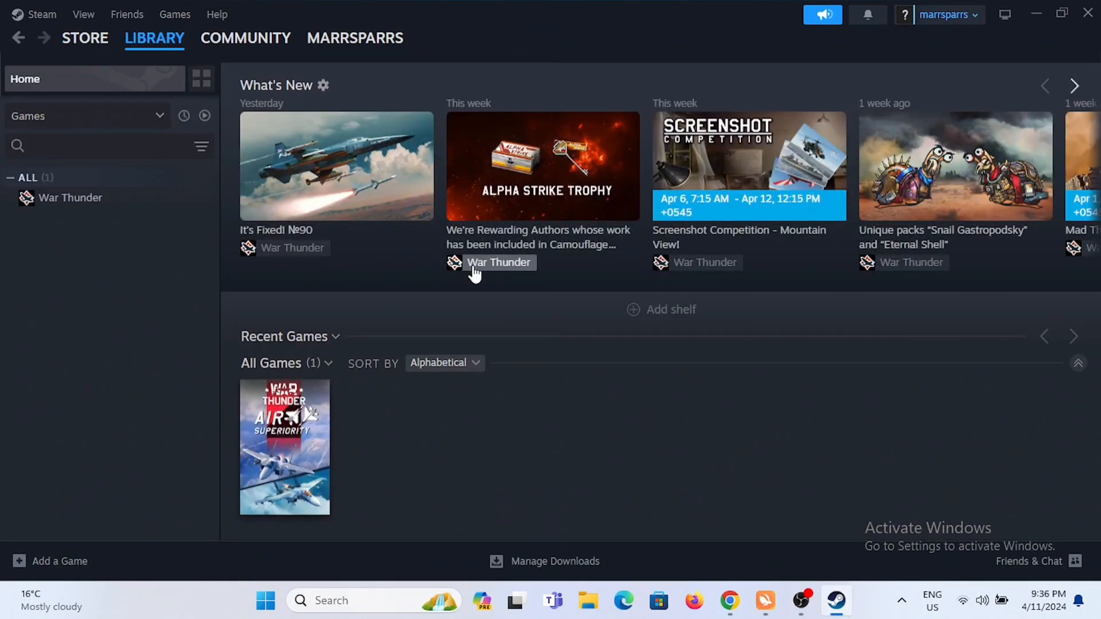
{"action": "mouse_move", "coordinate": [414, 172]}
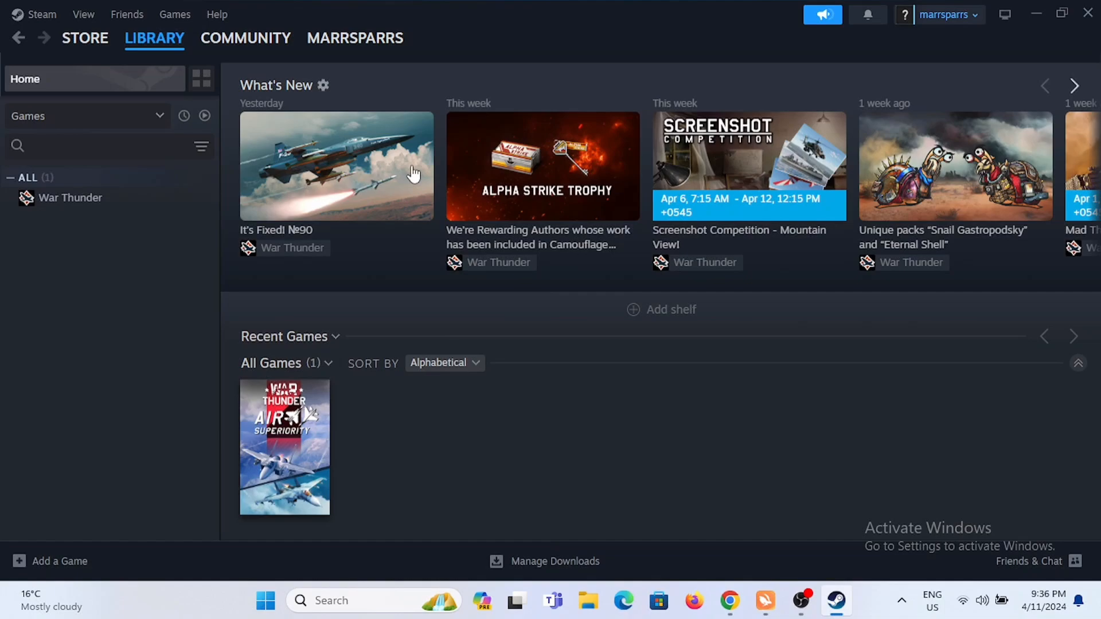
- View your Level 0 community profile, scroll through it, and bring up the profile sections menu
{"action": "left_click", "coordinate": [354, 38]}
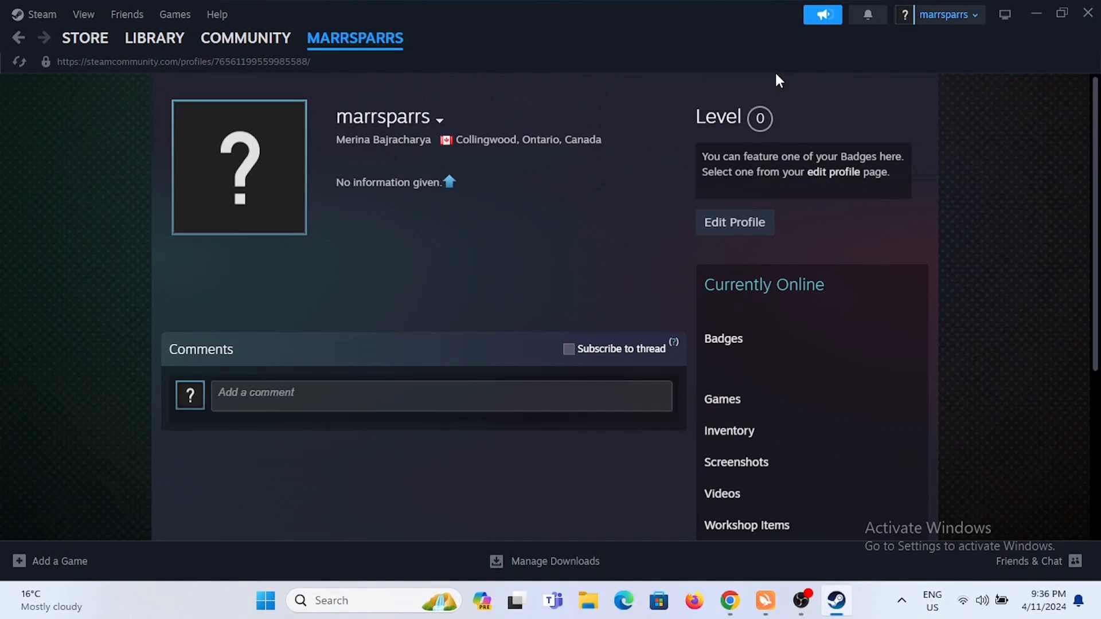
{"action": "mouse_move", "coordinate": [660, 204]}
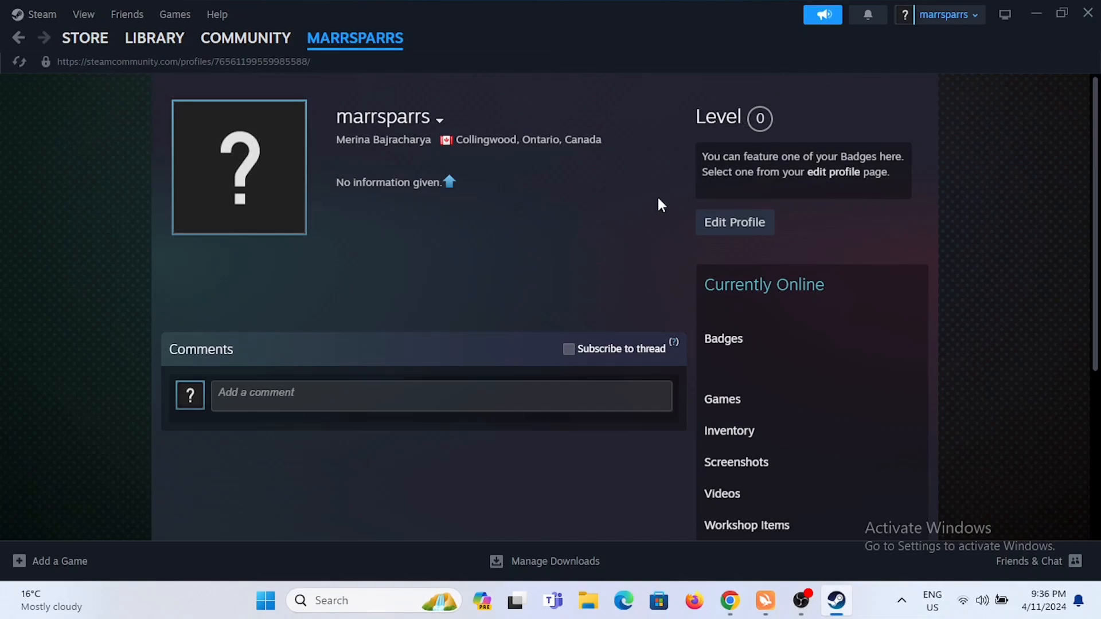
{"action": "scroll", "scroll_direction": "down", "scroll_amount": 3}
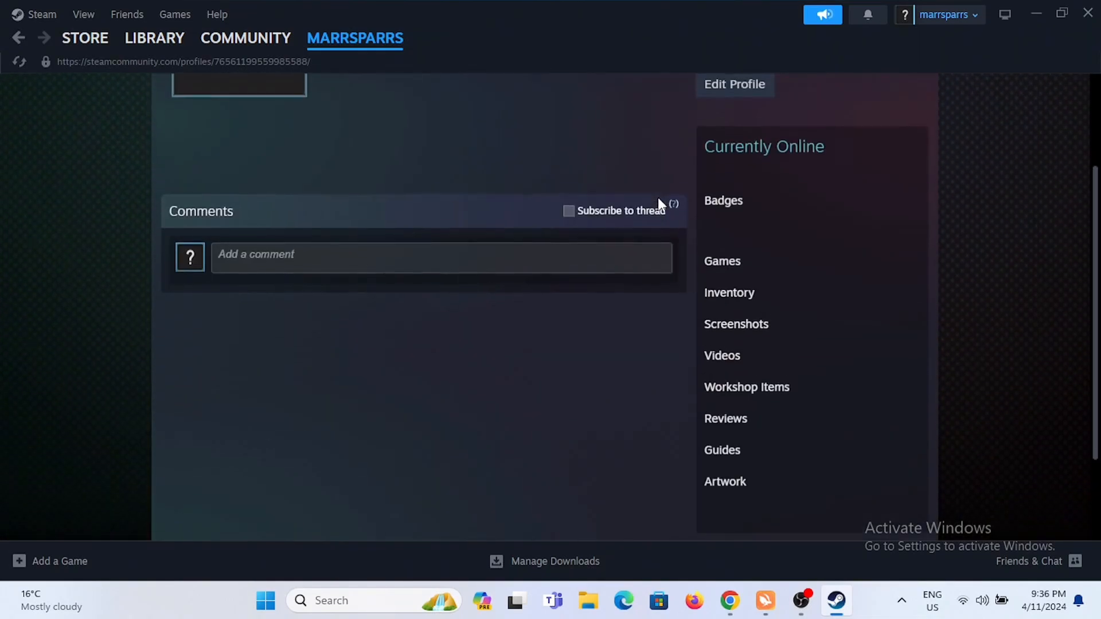
{"action": "scroll", "scroll_direction": "up", "scroll_amount": 3}
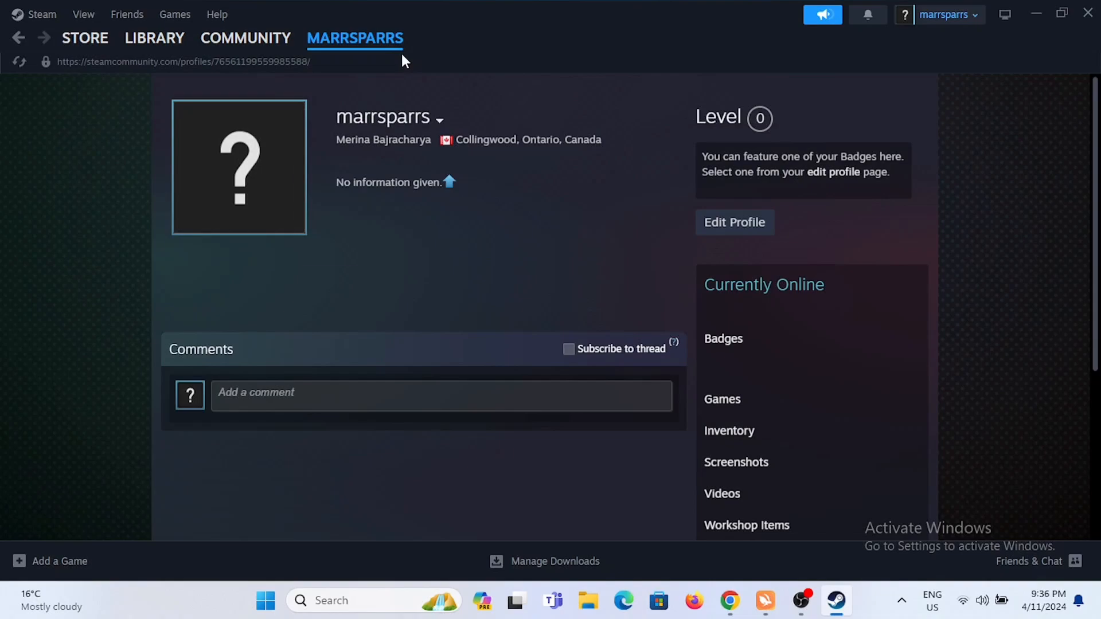
{"action": "left_click", "coordinate": [355, 38]}
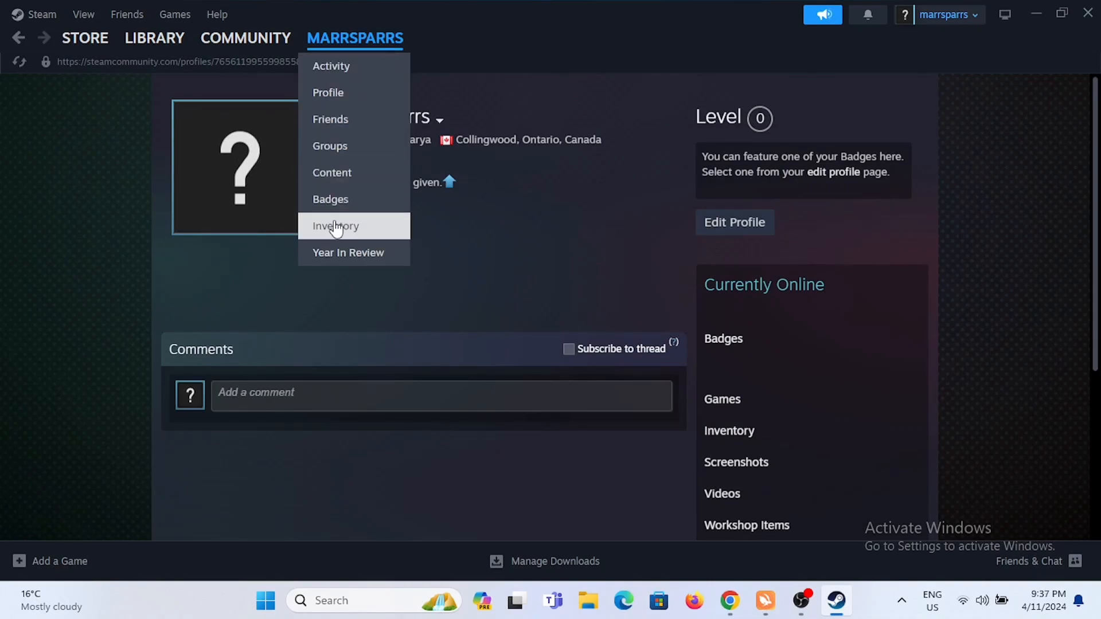
- View the Item Inventory page reporting 0 items, then bring up the library sections menu
{"action": "left_click", "coordinate": [335, 226]}
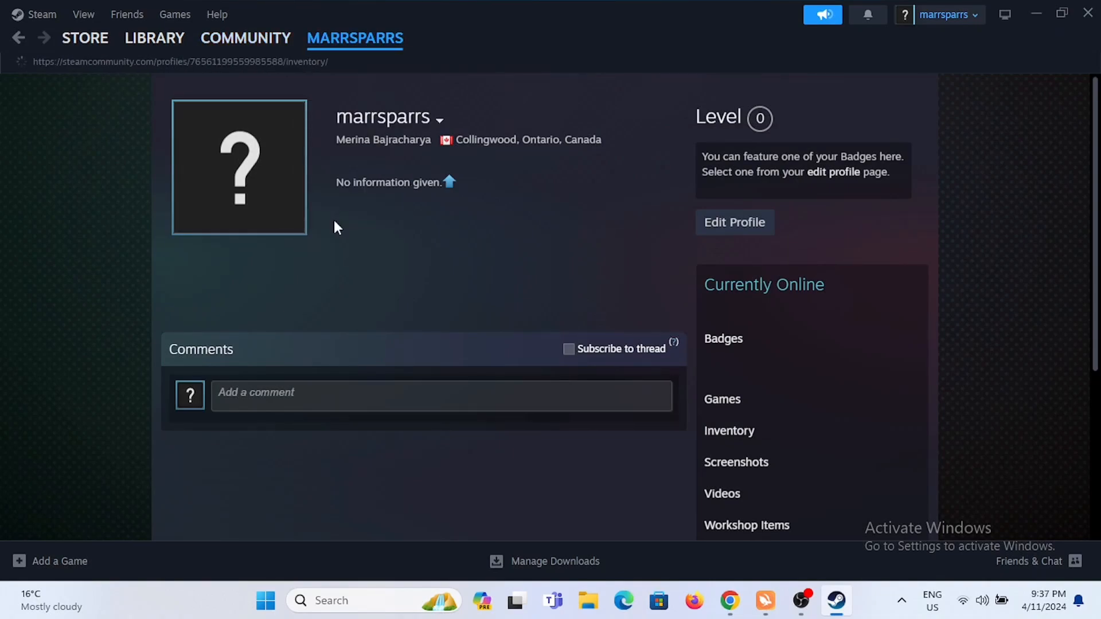
{"action": "left_click", "coordinate": [729, 430]}
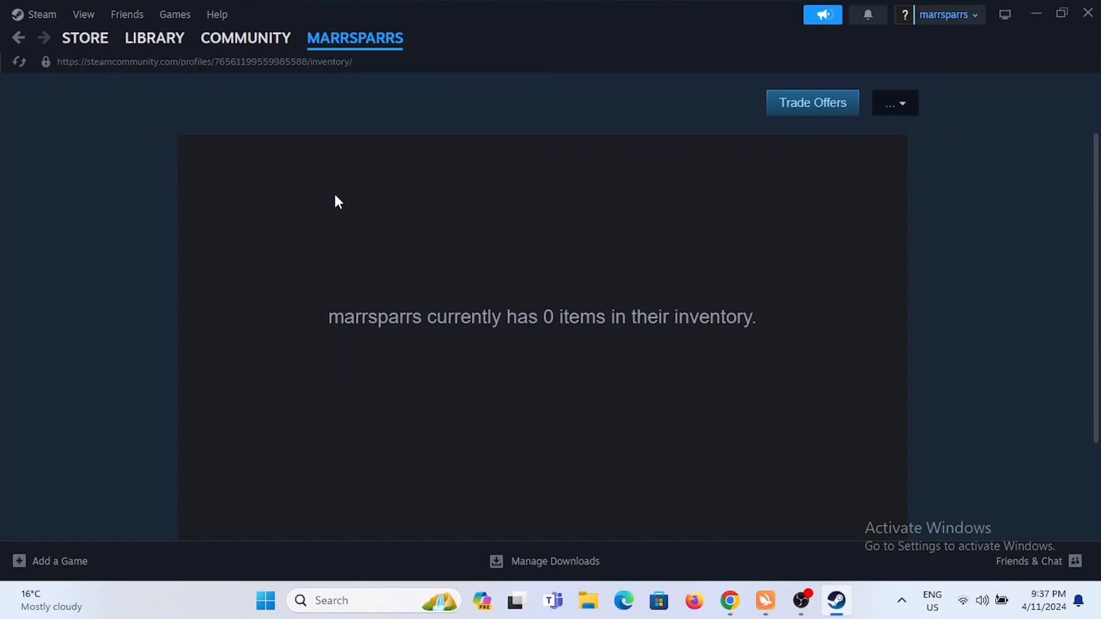
{"action": "left_click", "coordinate": [175, 14]}
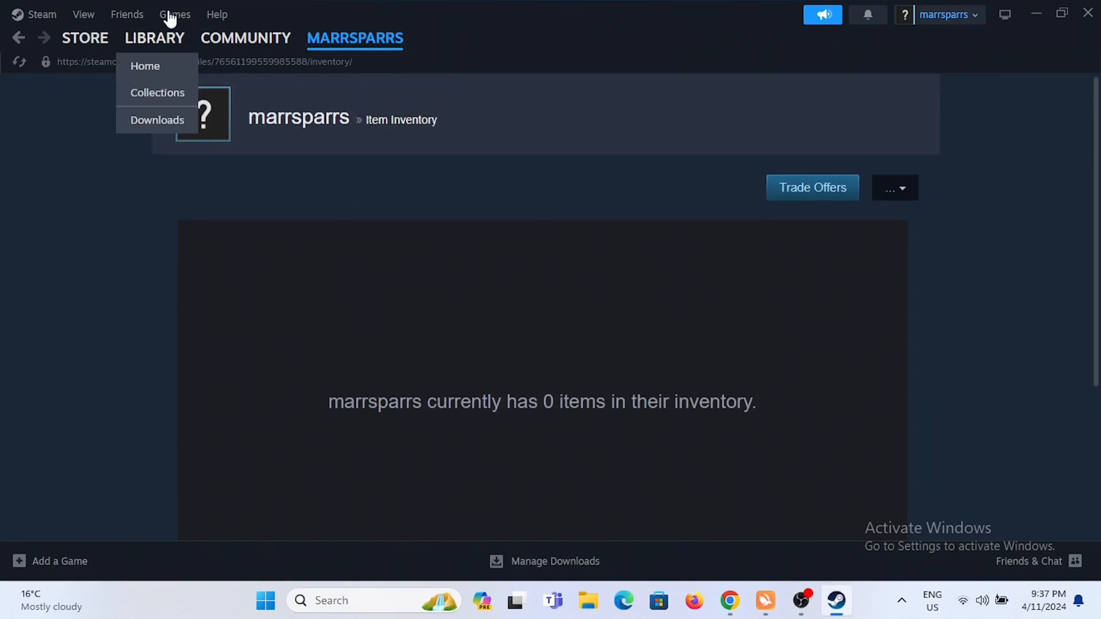
- Return to Library home, step What's New back to March news, and view a War Thunder update article
{"action": "left_click", "coordinate": [154, 37]}
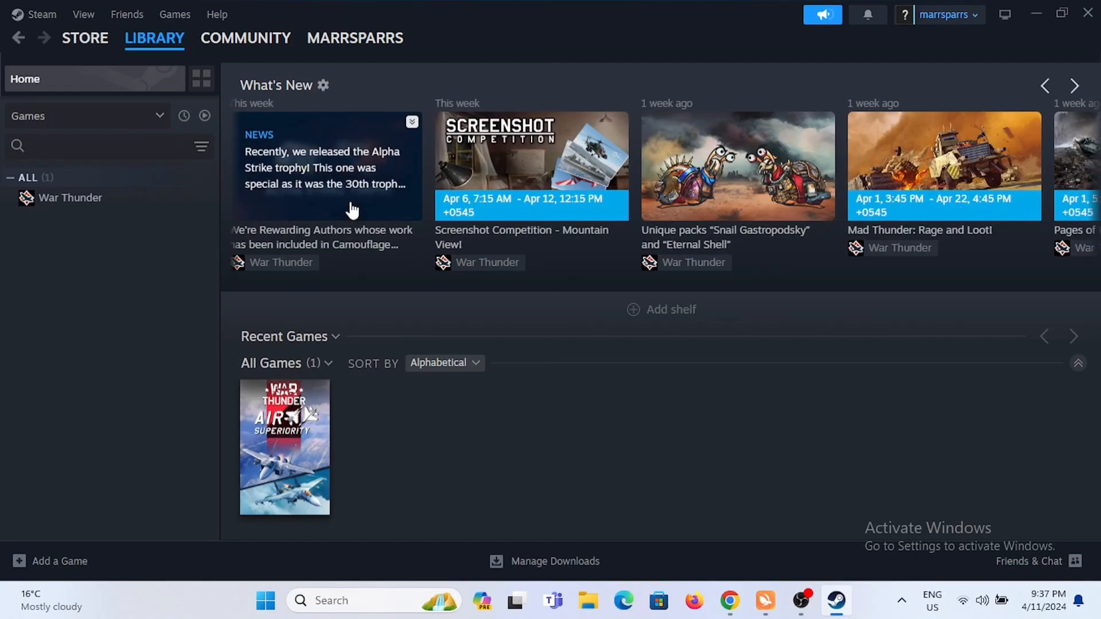
{"action": "left_click", "coordinate": [1045, 86]}
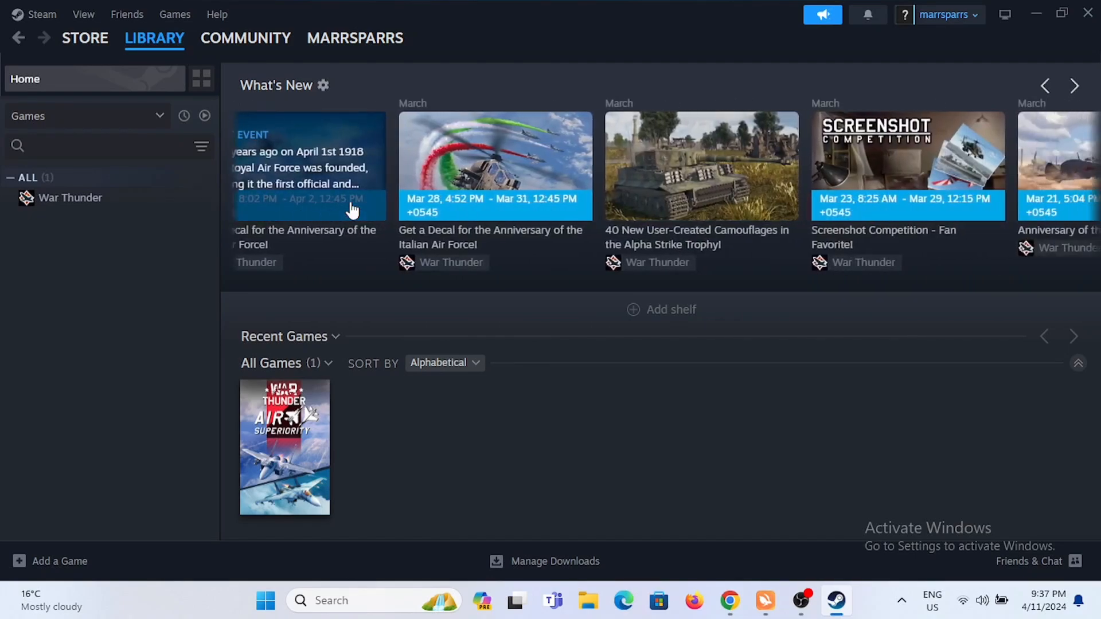
{"action": "left_click", "coordinate": [1046, 86]}
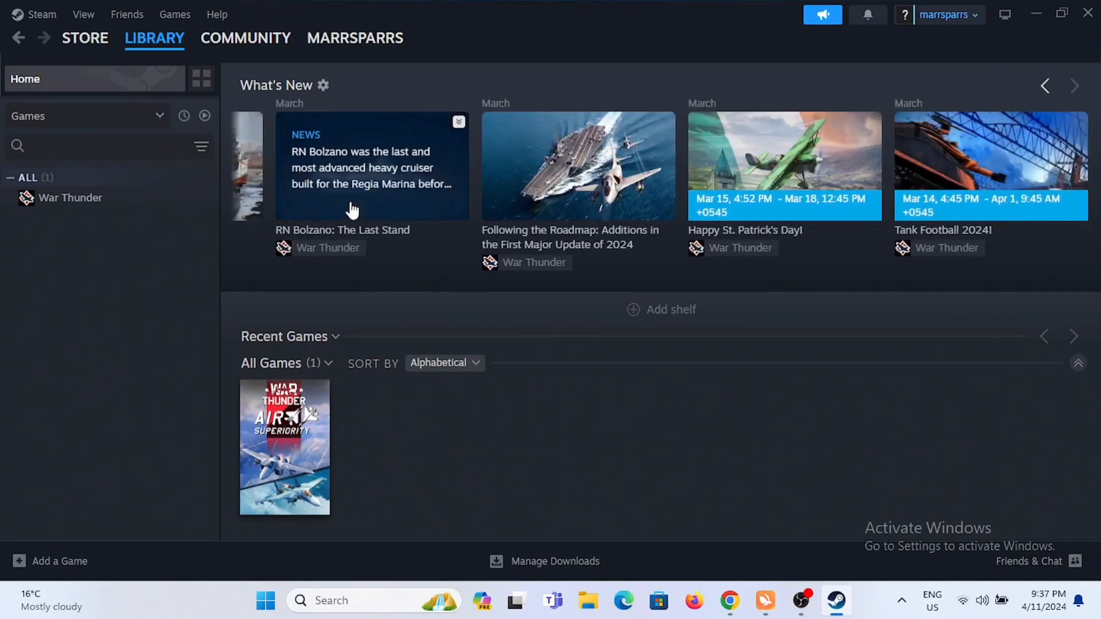
{"action": "left_click", "coordinate": [577, 165]}
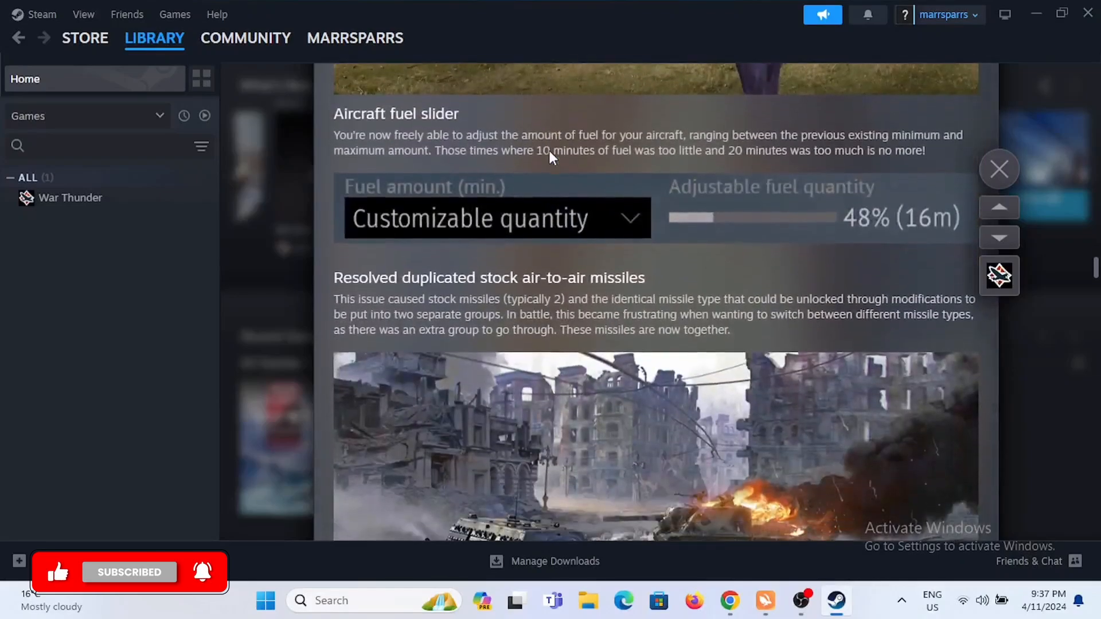
{"action": "scroll", "scroll_direction": "down", "scroll_amount": 3}
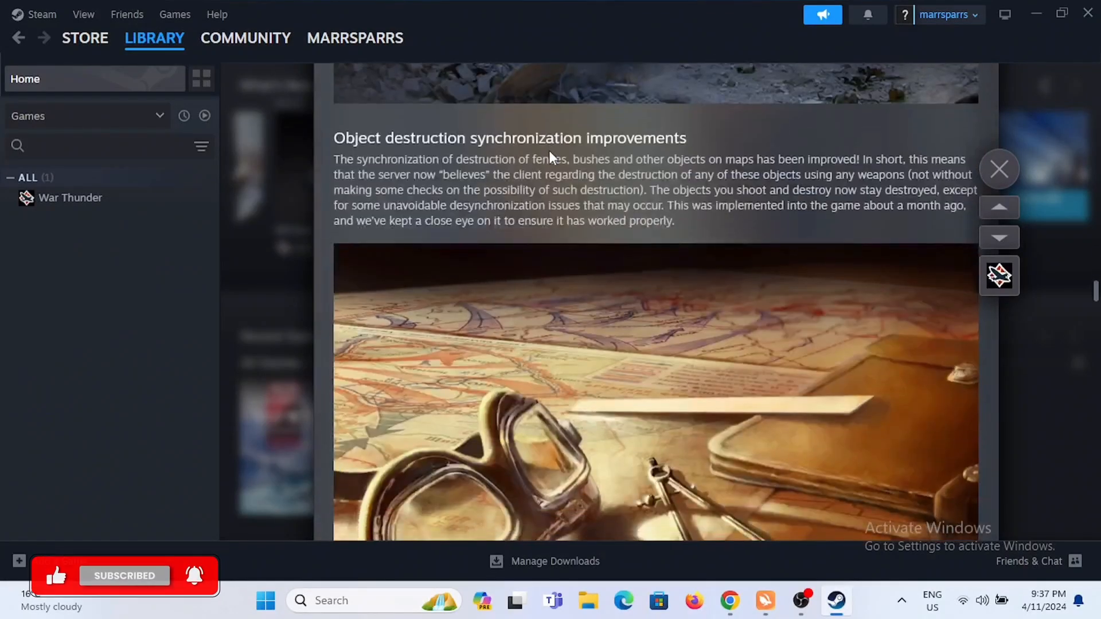
{"action": "scroll", "scroll_direction": "down", "scroll_amount": 3}
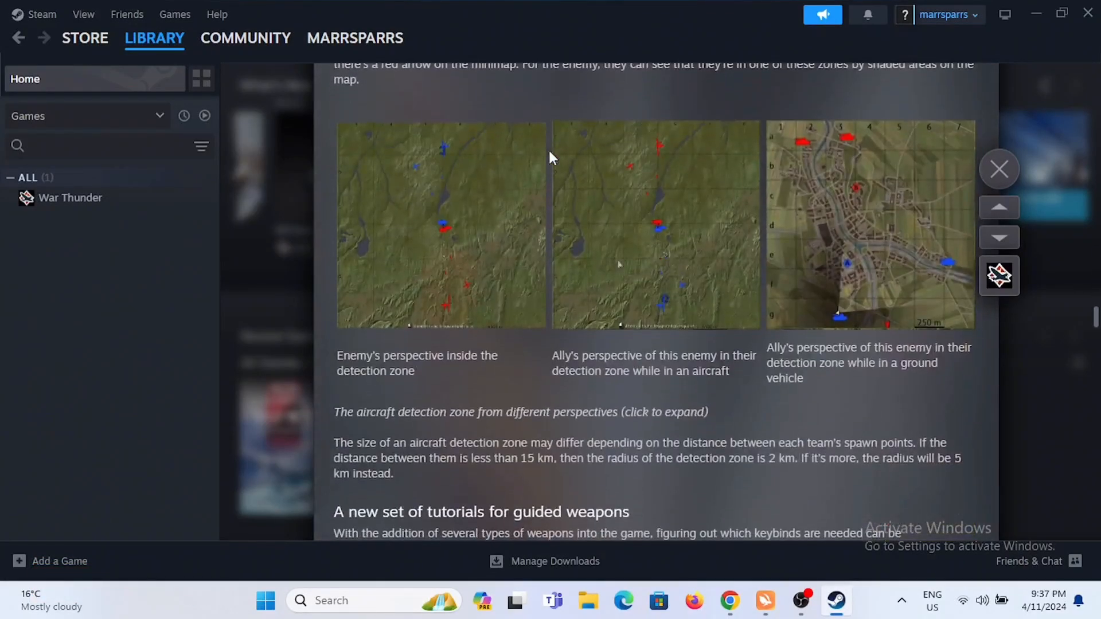
{"action": "left_click", "coordinate": [998, 168]}
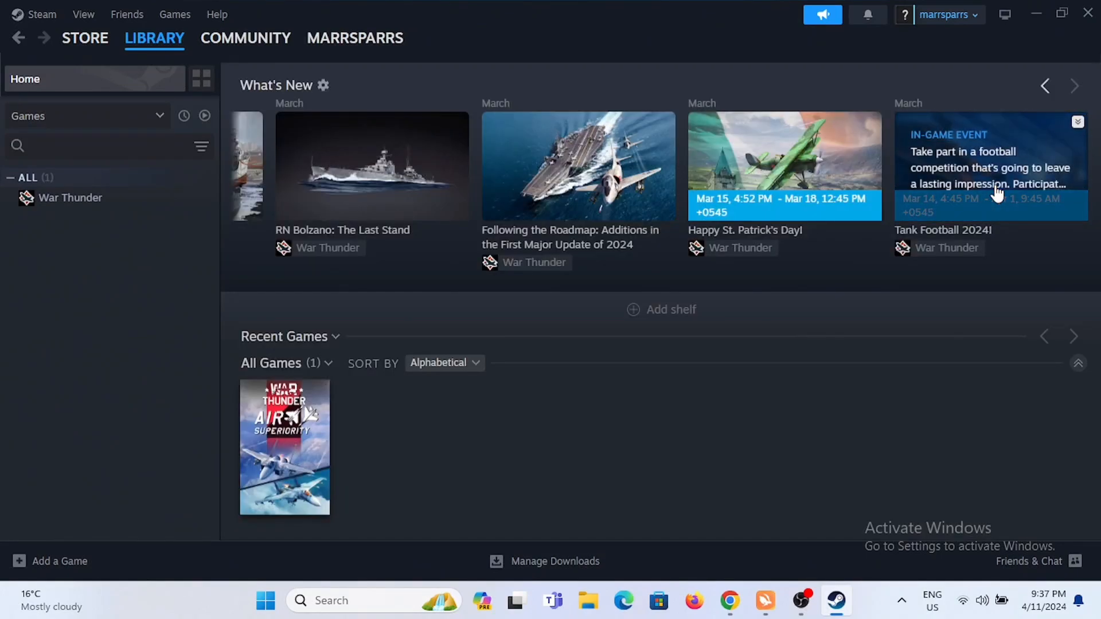
{"action": "mouse_move", "coordinate": [876, 437]}
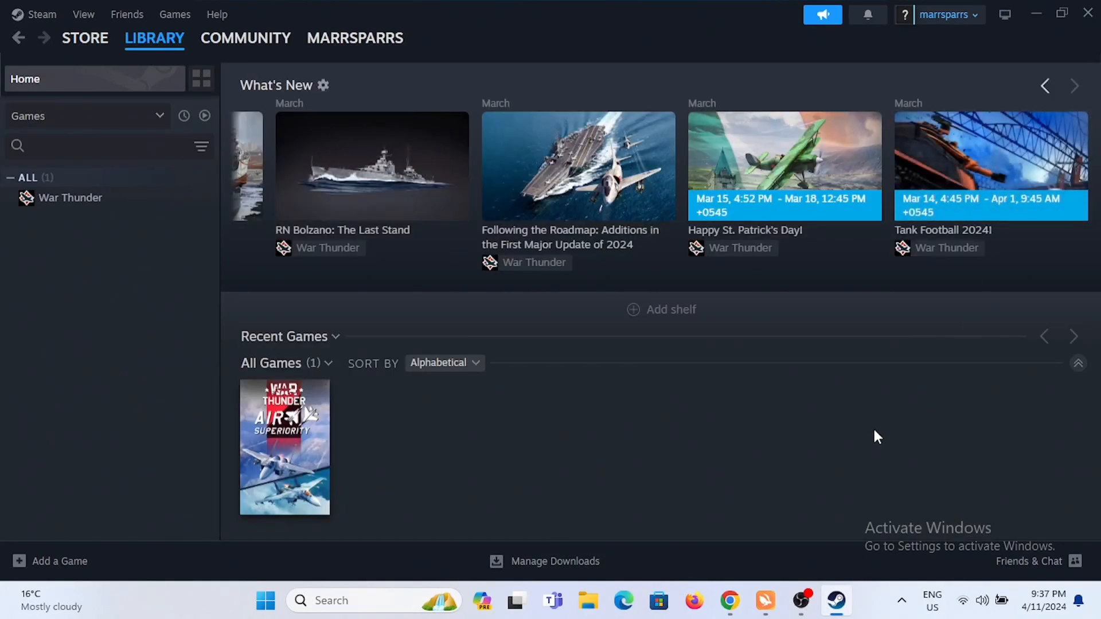
{"action": "mouse_move", "coordinate": [894, 595]}
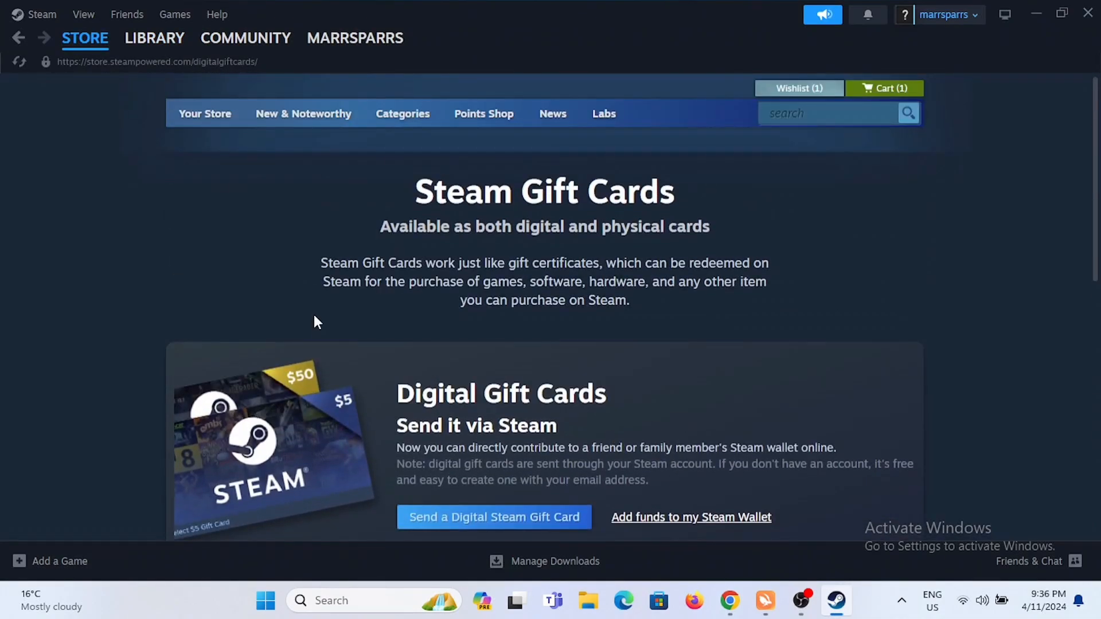
- Go back to the games library via Games > View Games Library
{"action": "left_click", "coordinate": [40, 13]}
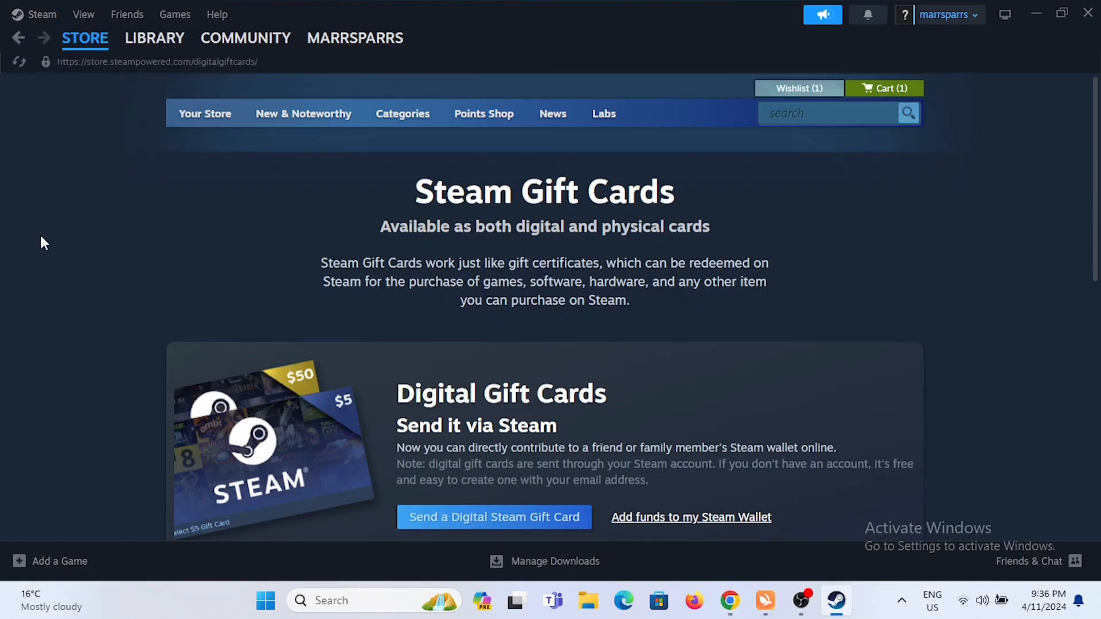
{"action": "left_click", "coordinate": [174, 14]}
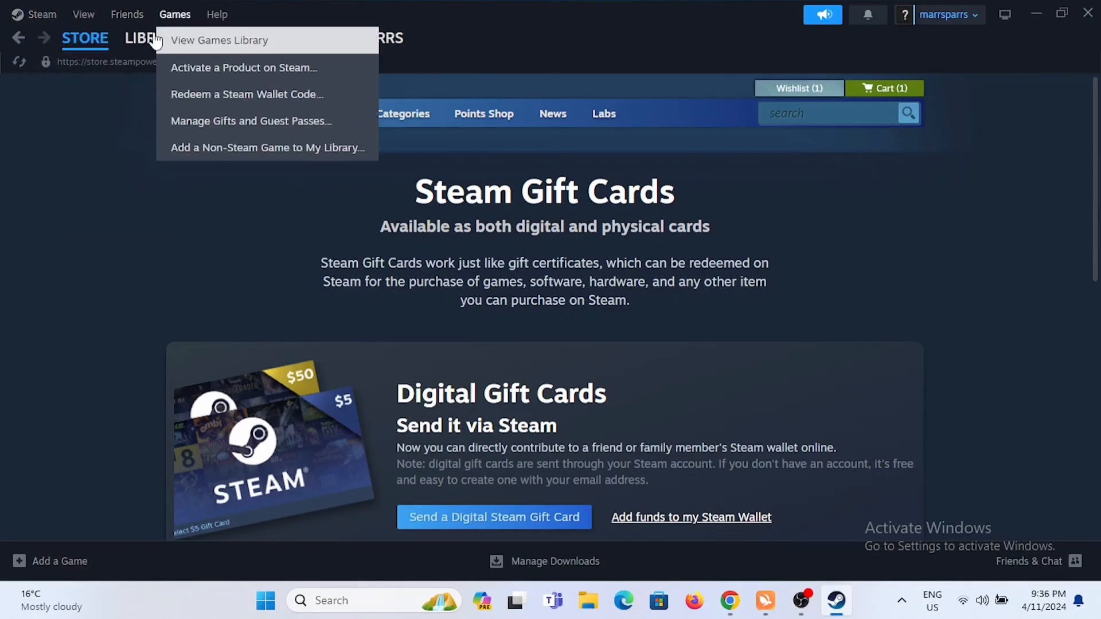
{"action": "left_click", "coordinate": [155, 38]}
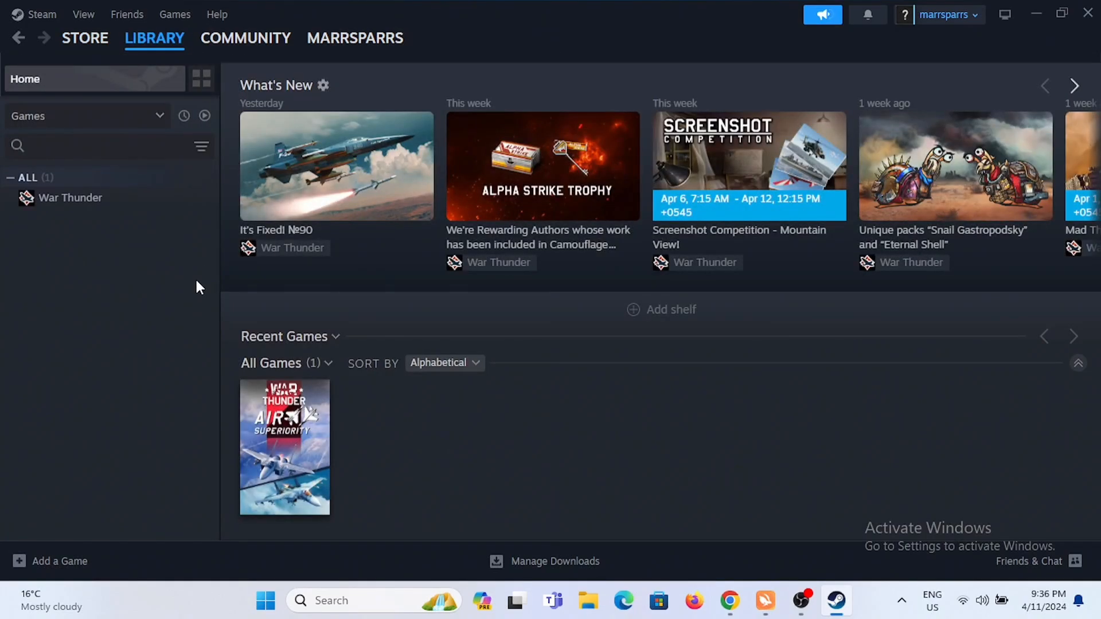
{"action": "mouse_move", "coordinate": [456, 298]}
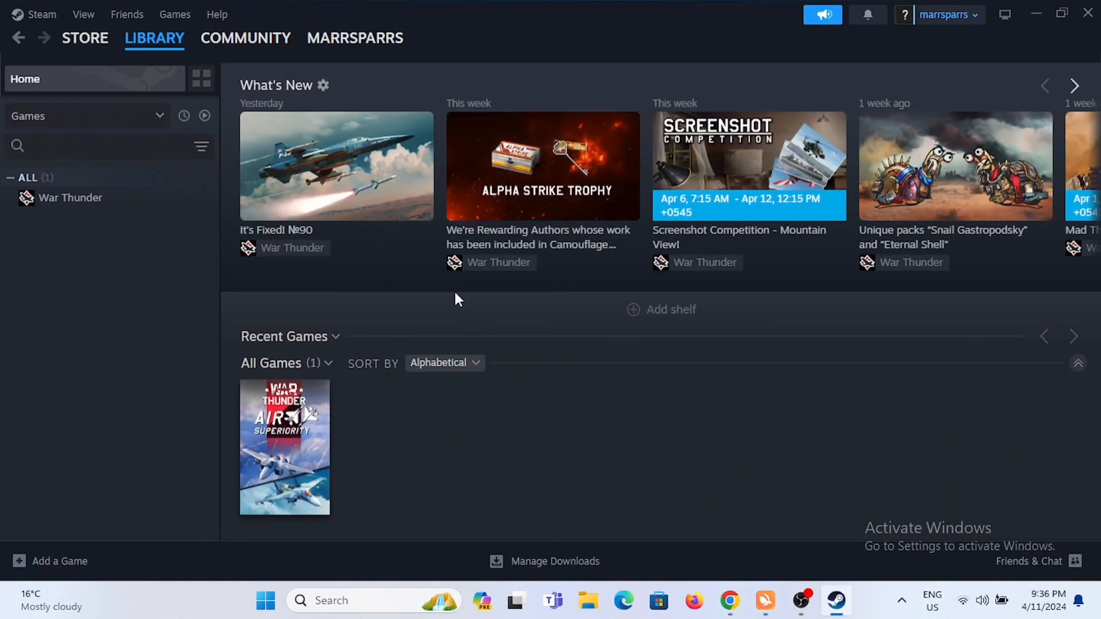
- Return to your Level 0 community profile with its empty comments section
{"action": "left_click", "coordinate": [355, 38]}
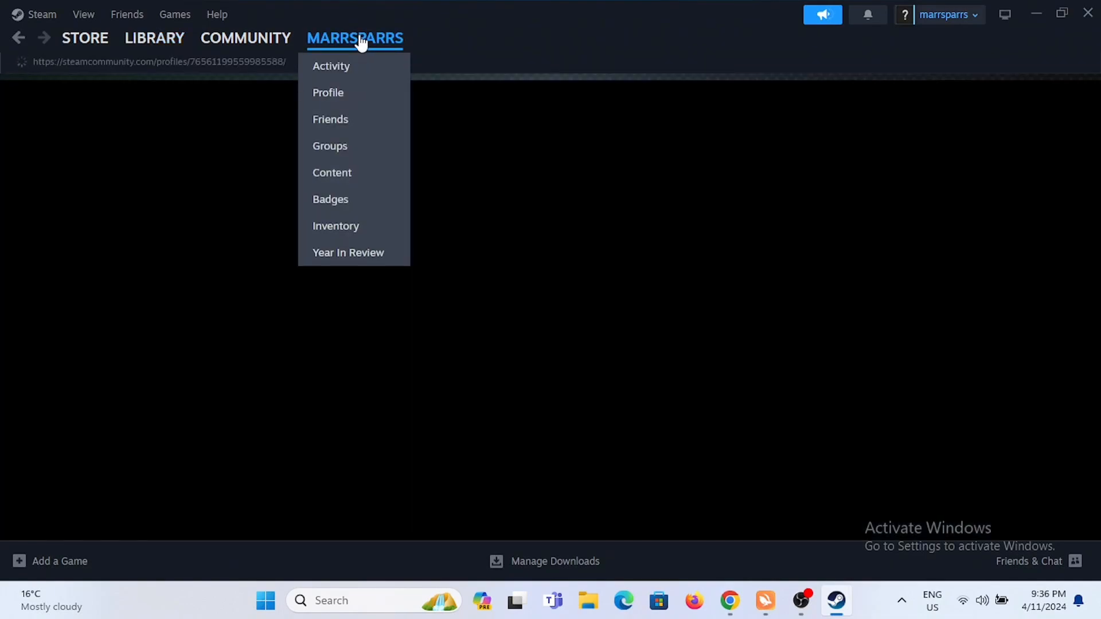
{"action": "left_click", "coordinate": [326, 92]}
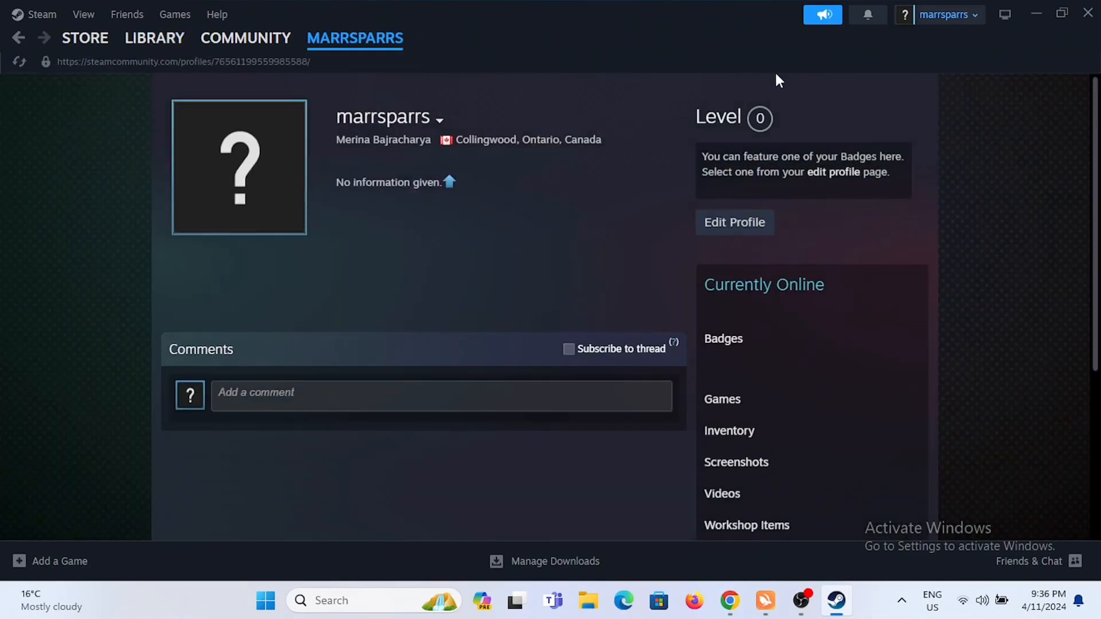